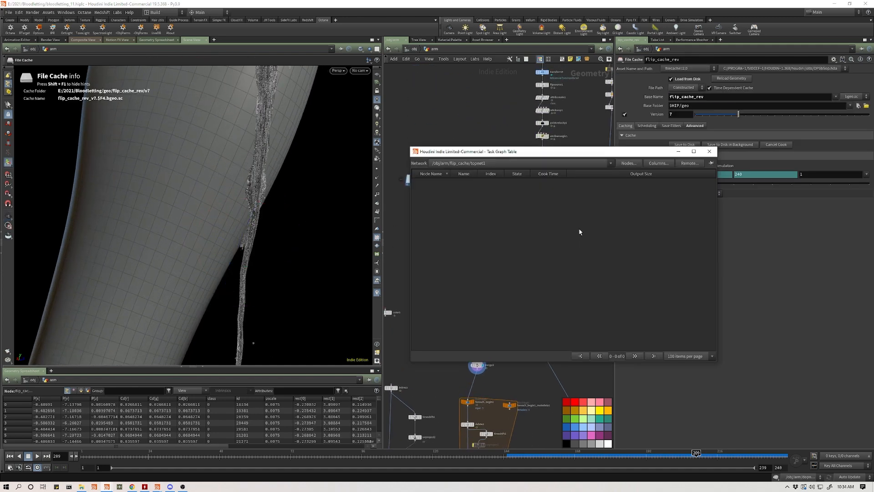
Dismiss the Task Graph Table and scrub early frames of the v6 blood trail on the arm.
left_click(709, 151)
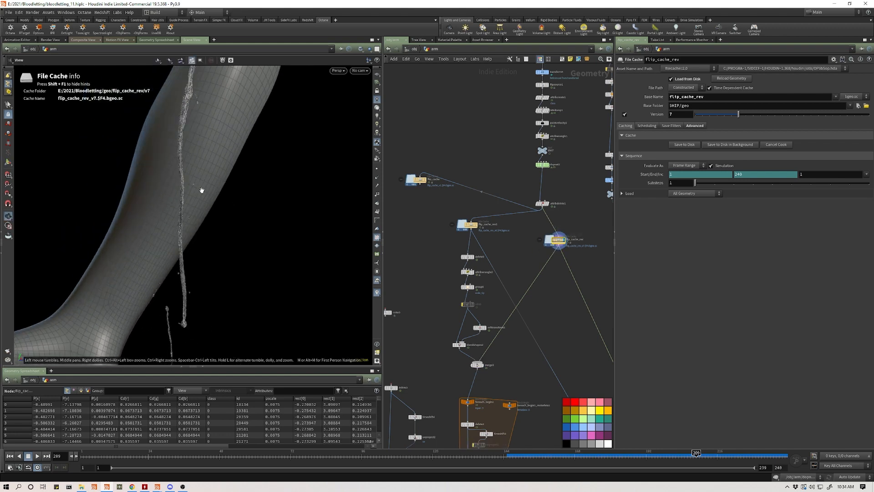
left_click_drag(696, 452, 340, 452)
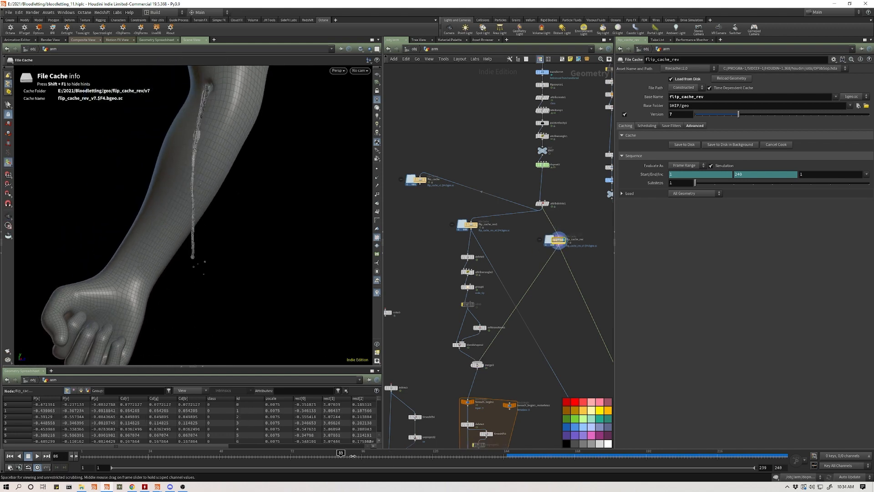
left_click_drag(340, 452, 634, 453)
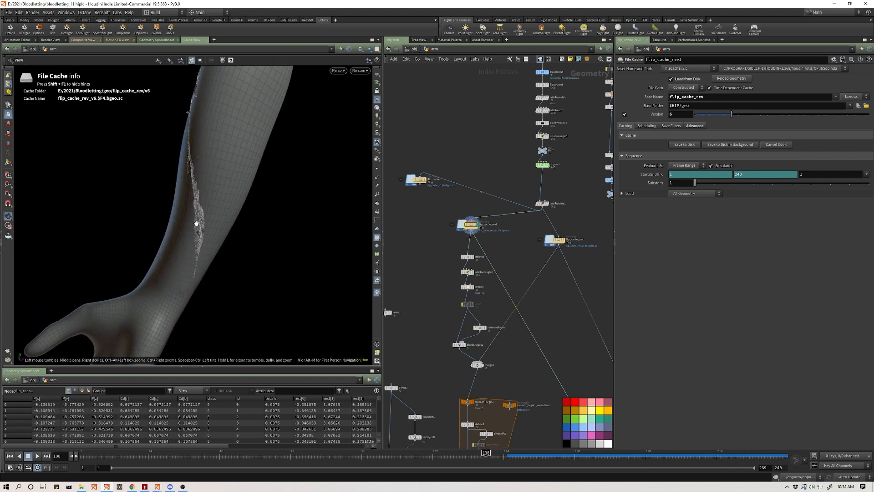
left_click_drag(486, 452, 286, 452)
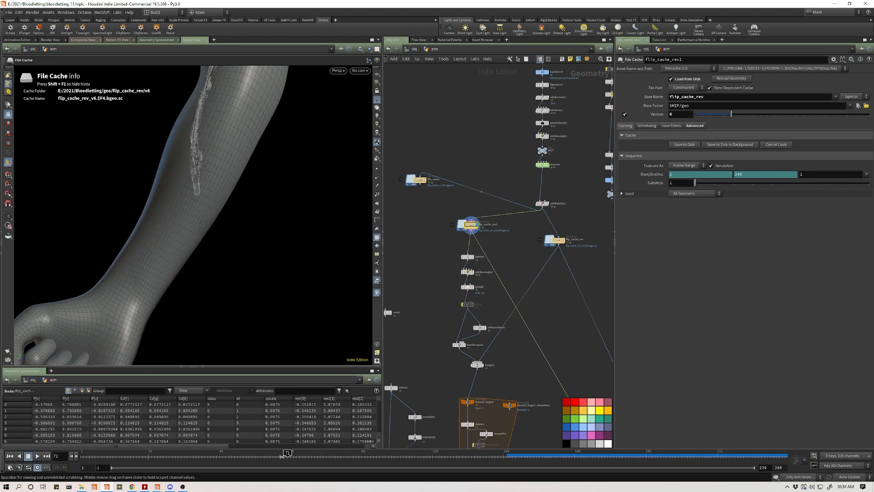
left_click_drag(286, 452, 476, 453)
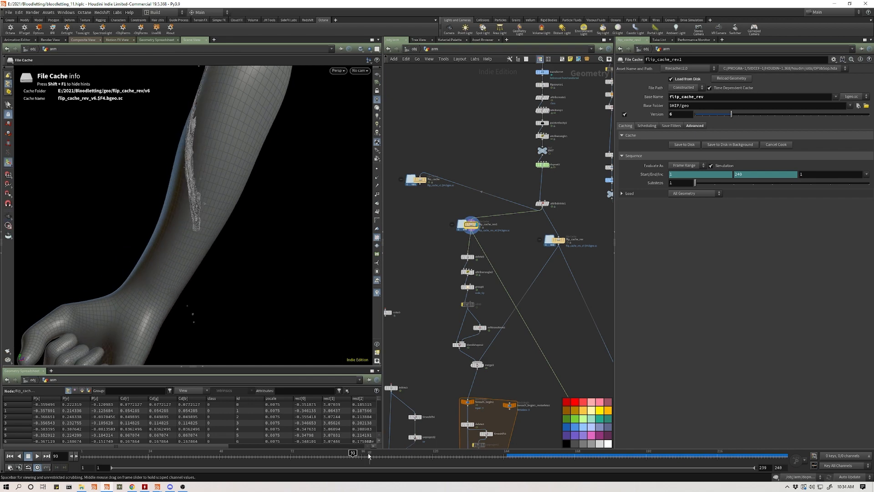
Advance through later frames to watch the blood stream down the forearm.
left_click_drag(353, 453, 454, 453)
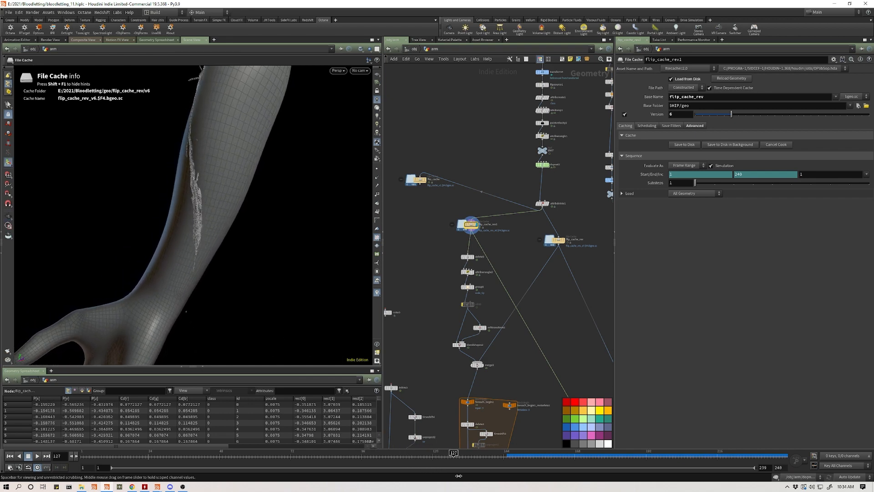
left_click_drag(454, 453, 574, 452)
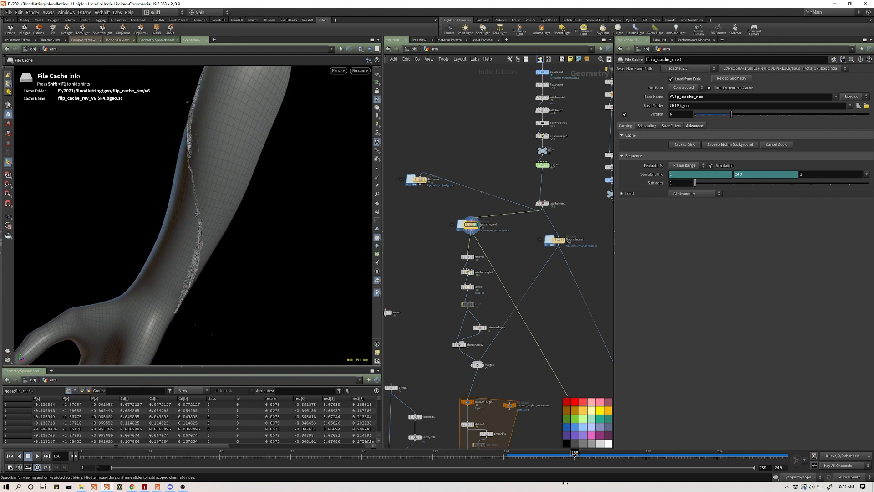
left_click_drag(575, 453, 328, 453)
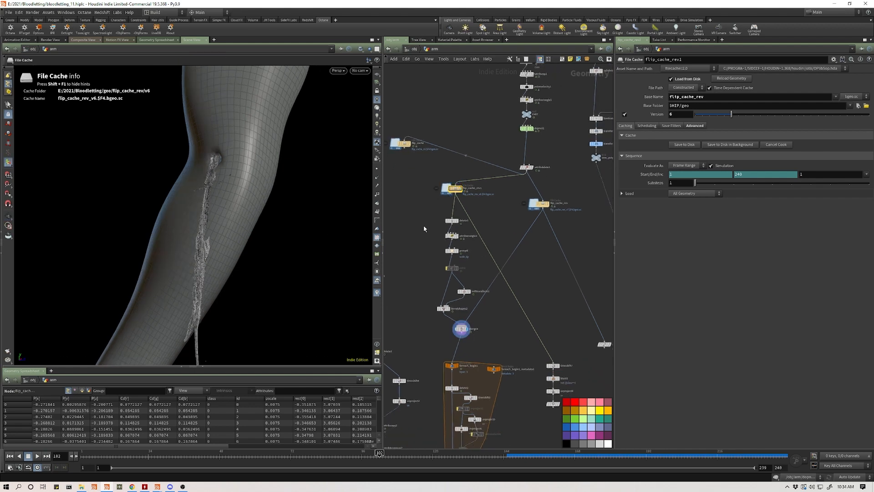
Inspect merge3 and zoom the network onto the flip_cache_rev1 branch with its delete5.
left_click(462, 292)
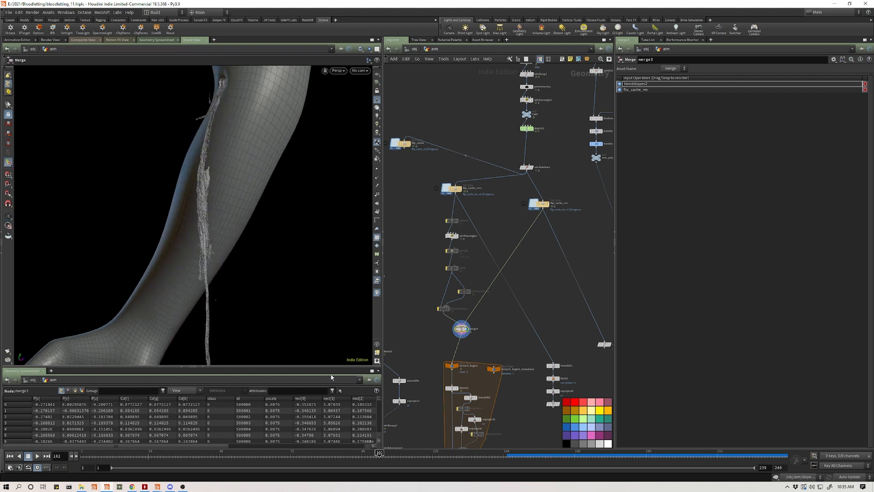
left_click_drag(379, 453, 288, 453)
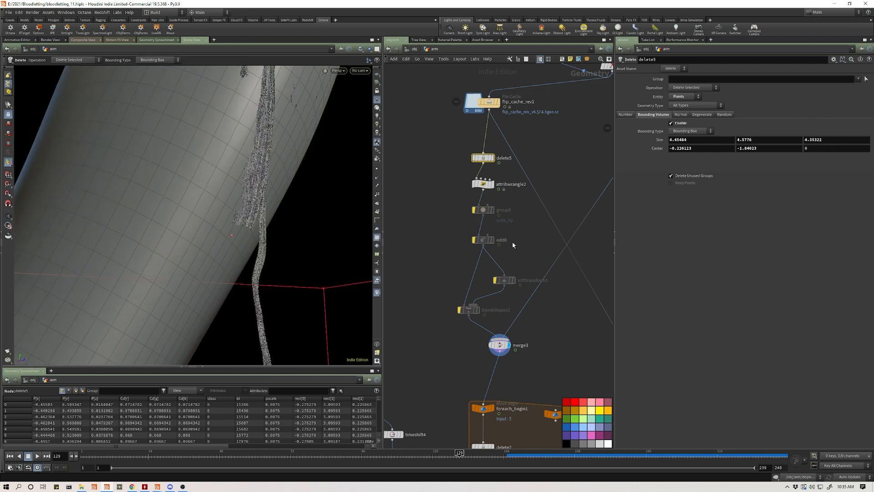
left_click(483, 209)
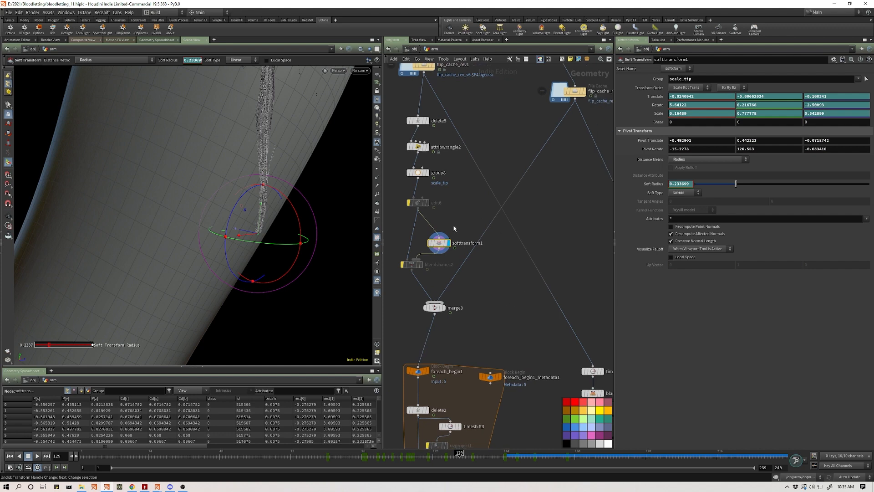
mouse_move(417, 251)
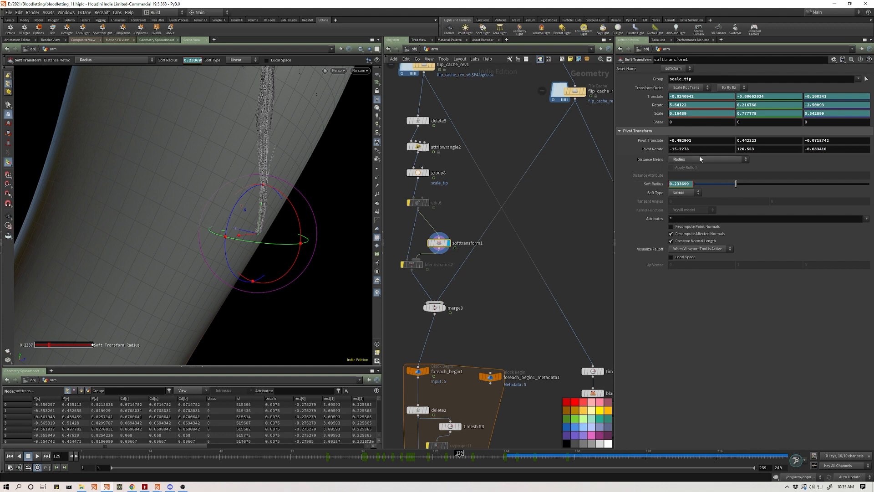
mouse_move(263, 191)
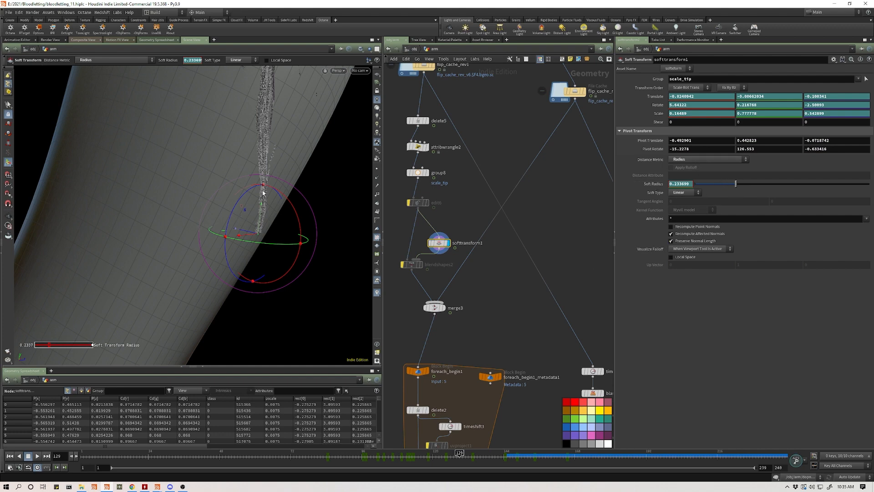
Try a smaller Soft Radius, restore the original, and inspect blendshapes2 between the tip versions.
left_click_drag(736, 183, 741, 184)
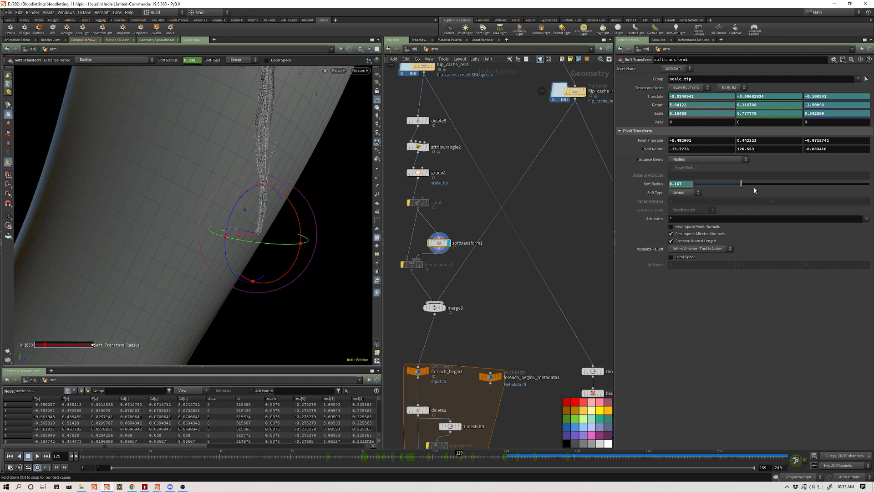
left_click_drag(741, 183, 736, 183)
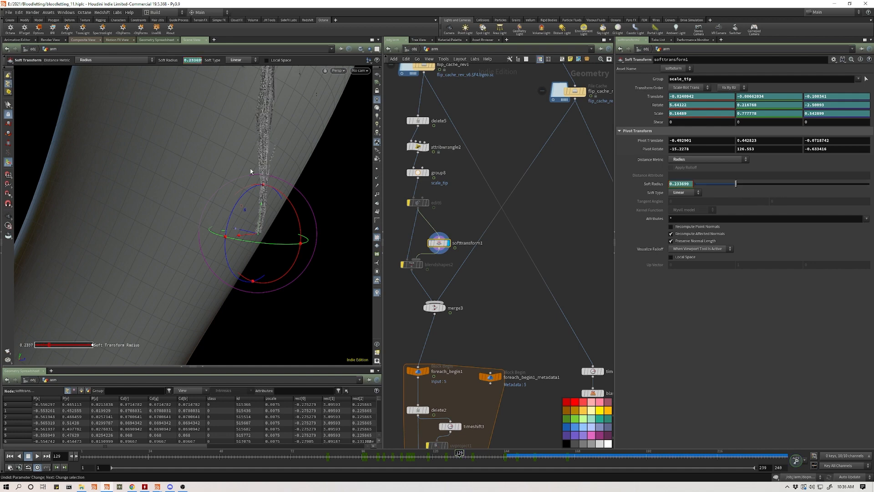
mouse_move(285, 212)
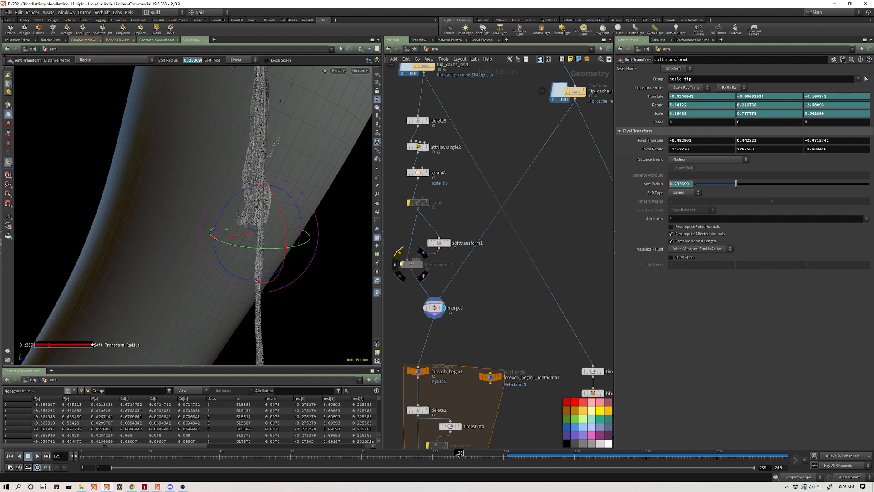
left_click(410, 264)
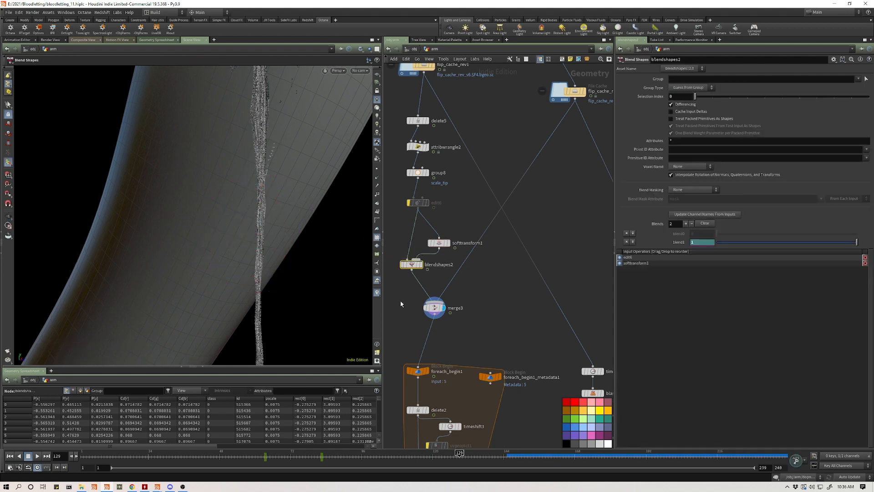
Check merge3's output, then nudge softtransform1's translate handle on the trail's tip.
left_click(435, 308)
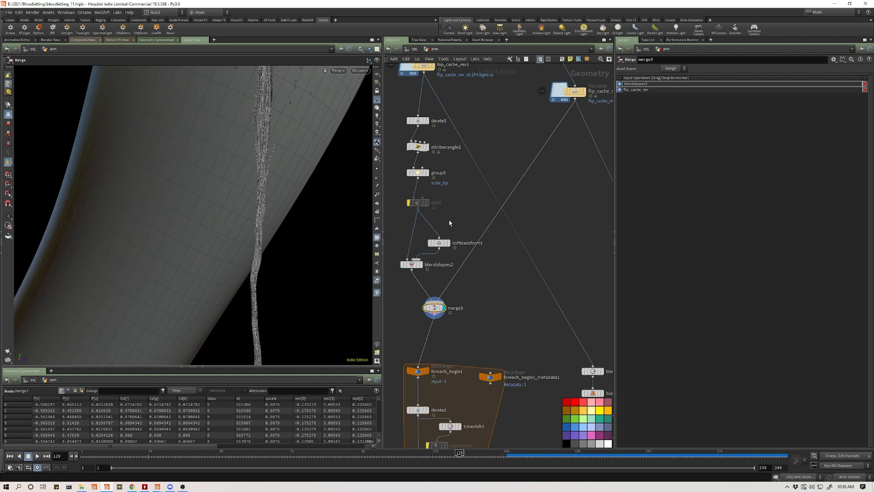
left_click(438, 243)
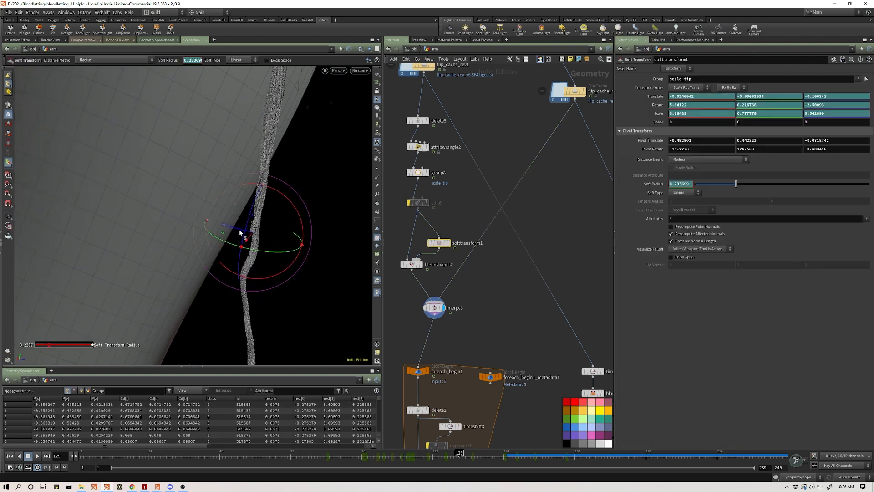
left_click_drag(242, 236, 272, 227)
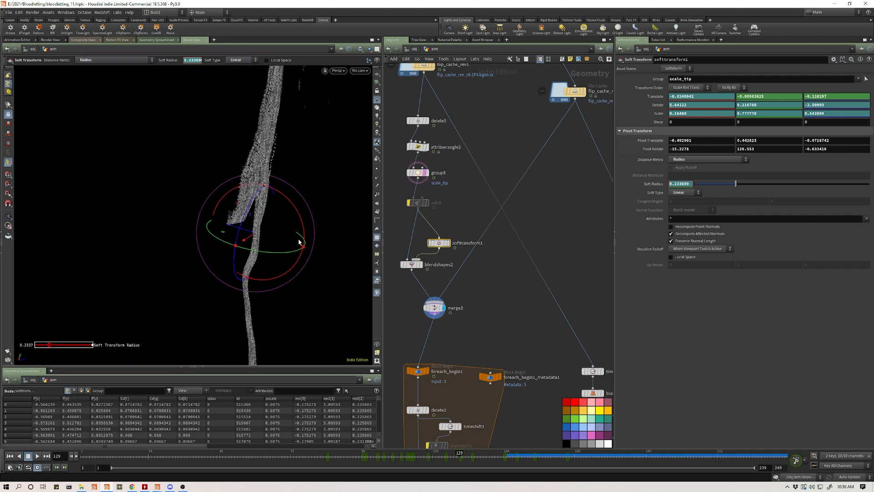
Scrub the playhead from frame 129 toward 196 watching the keyframed tip follow the trail.
left_click(435, 308)
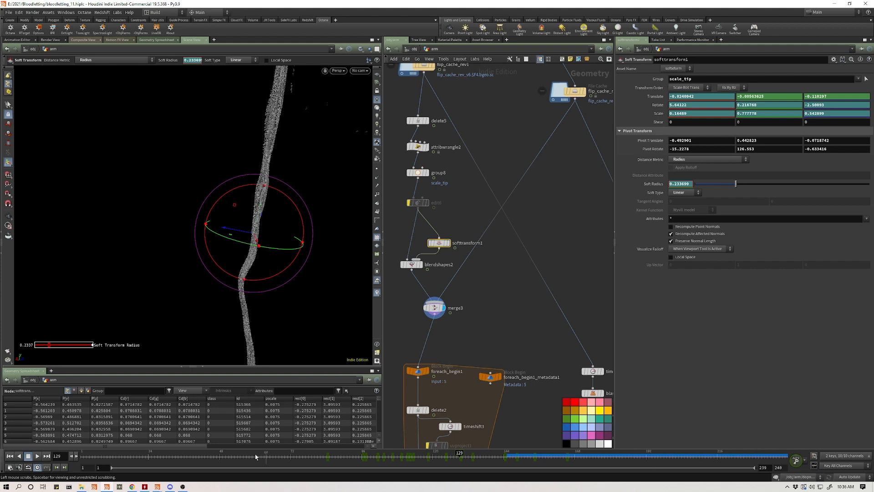
left_click_drag(459, 453, 473, 453)
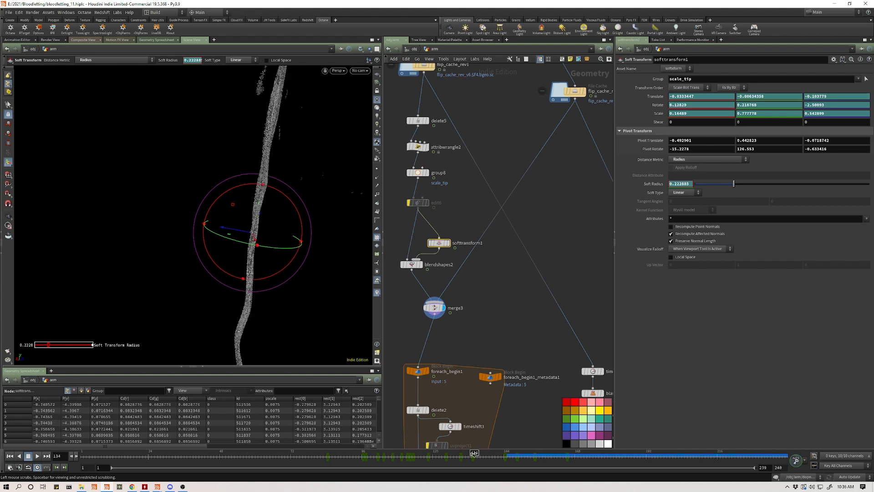
left_click_drag(472, 453, 548, 453)
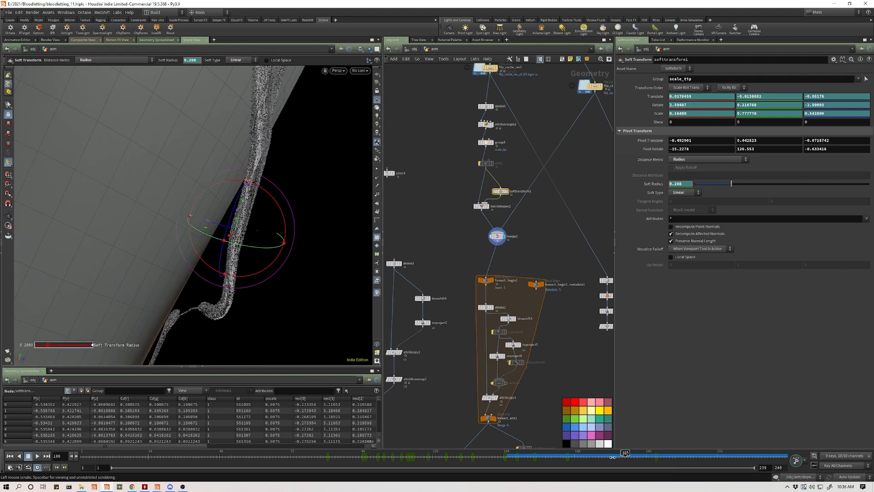
Step to frame 195 to reshape the tip with a Soft Radius of about 0.126.
left_click_drag(625, 452, 601, 453)
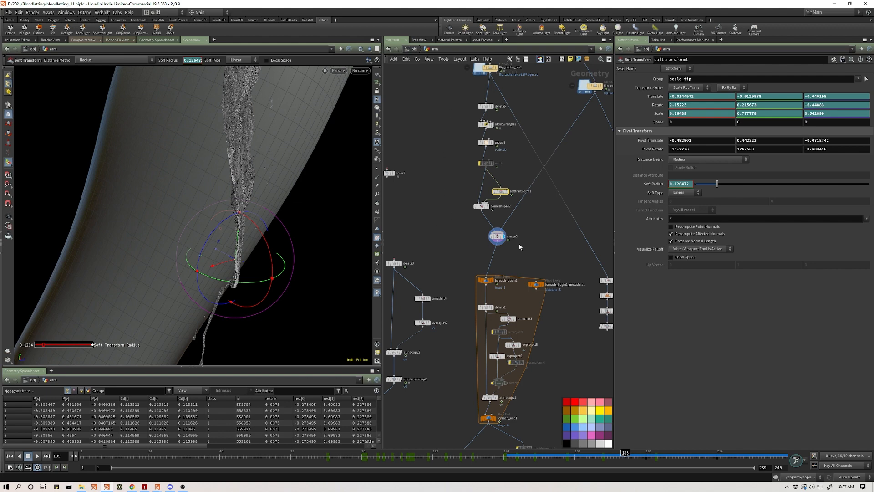
mouse_move(546, 187)
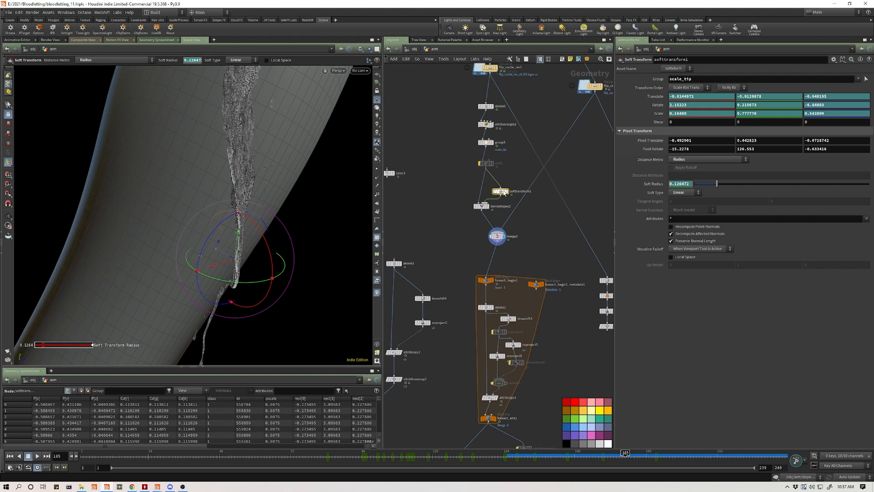
mouse_move(511, 221)
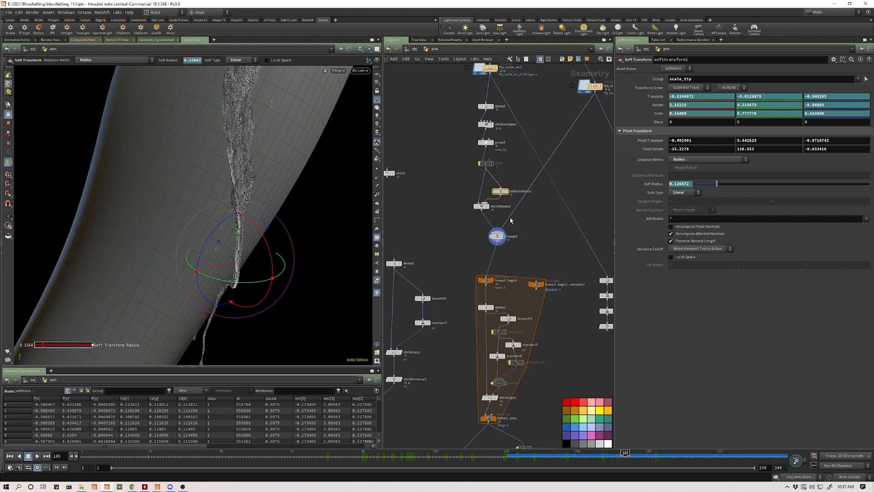
mouse_move(368, 182)
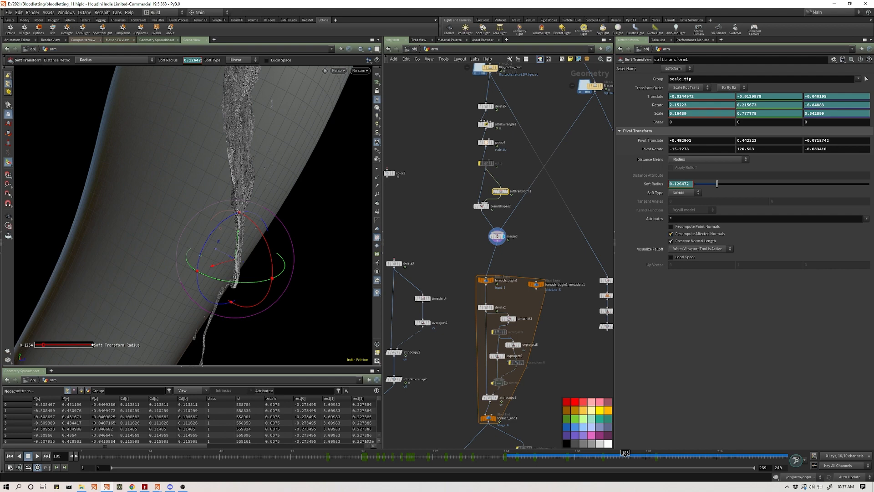
mouse_move(463, 230)
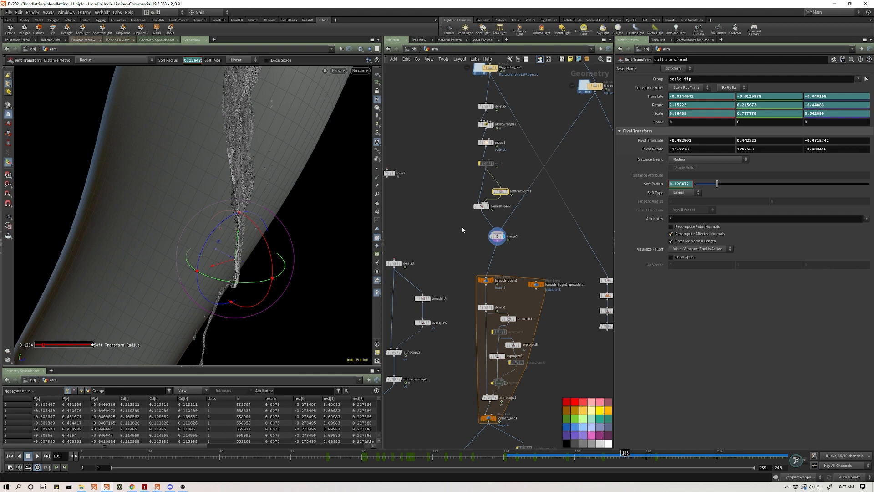